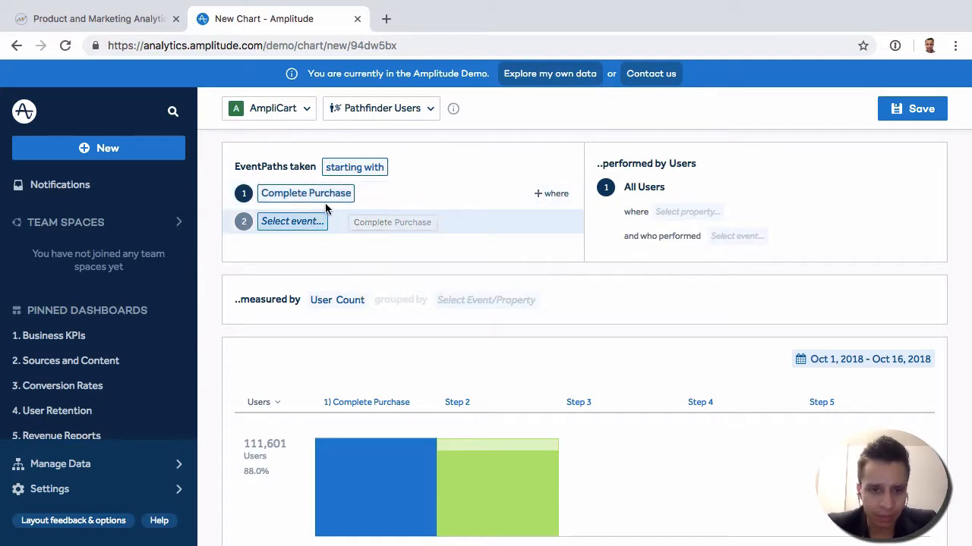
- Switch the Paths taken toggle from 'starting with' to 'ending with' Complete Purchase
{"action": "scroll", "scroll_direction": "down", "scroll_amount": 3}
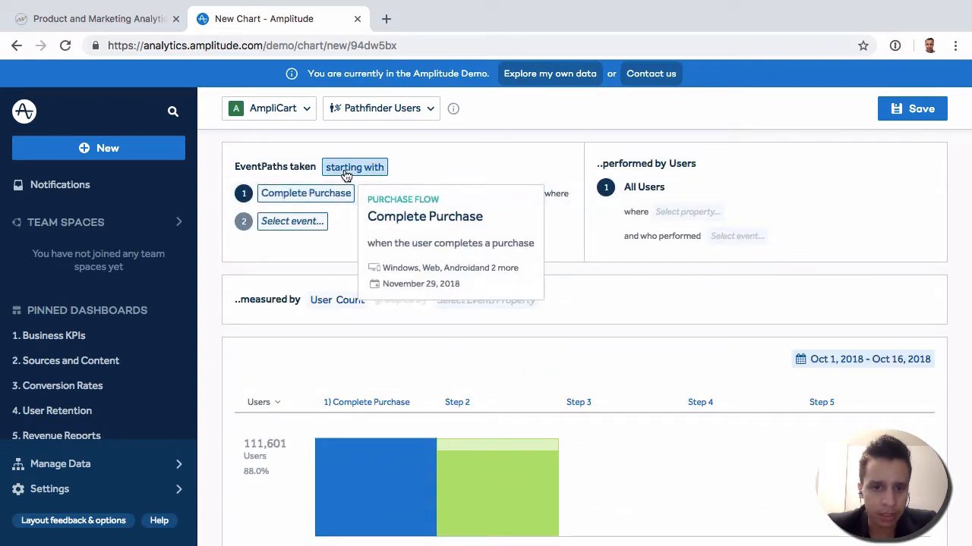
{"action": "left_click", "coordinate": [354, 166]}
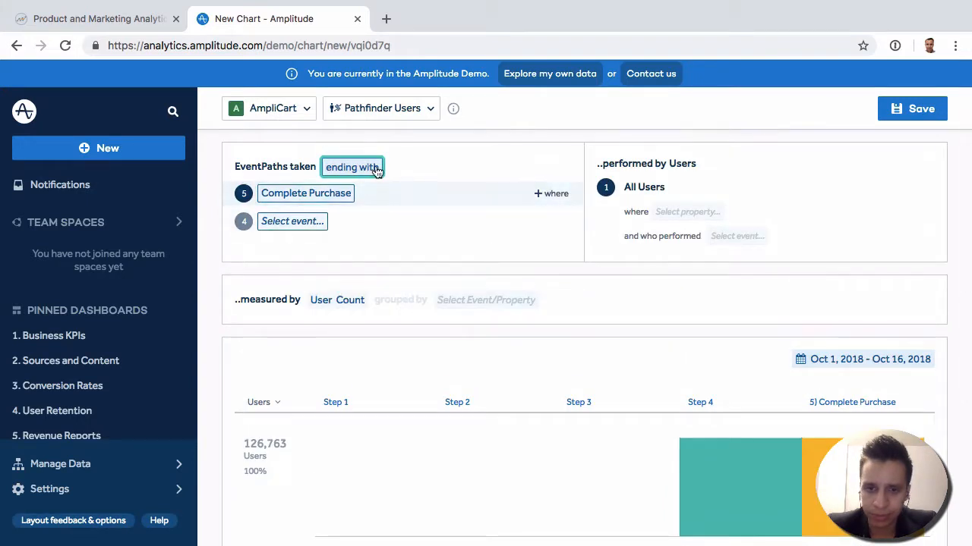
- Replace Complete Purchase with View Ad as the event paths end with
{"action": "left_click", "coordinate": [351, 167]}
{"action": "type", "text": "v"}
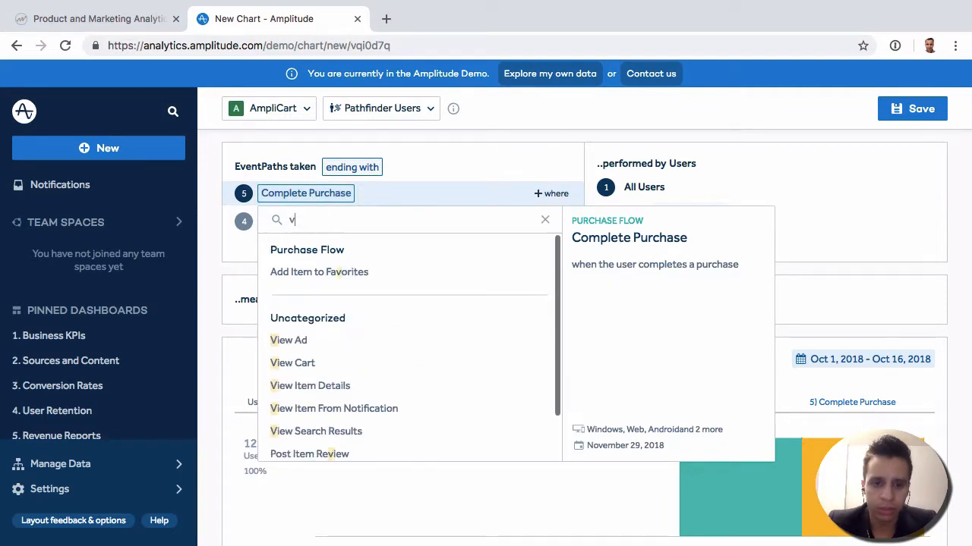
{"action": "left_click", "coordinate": [289, 340]}
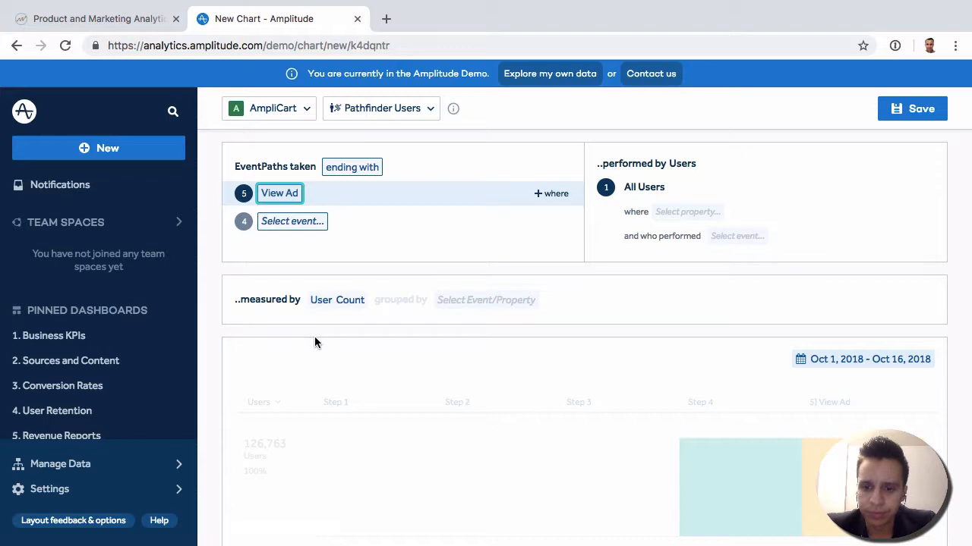
{"action": "scroll", "scroll_direction": "down", "scroll_amount": 3}
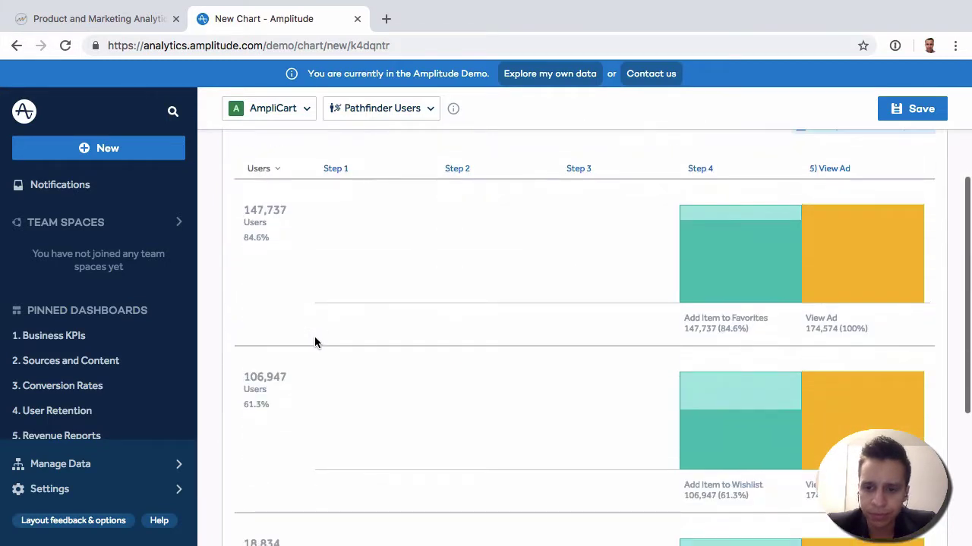
{"action": "scroll", "scroll_direction": "down", "scroll_amount": 3}
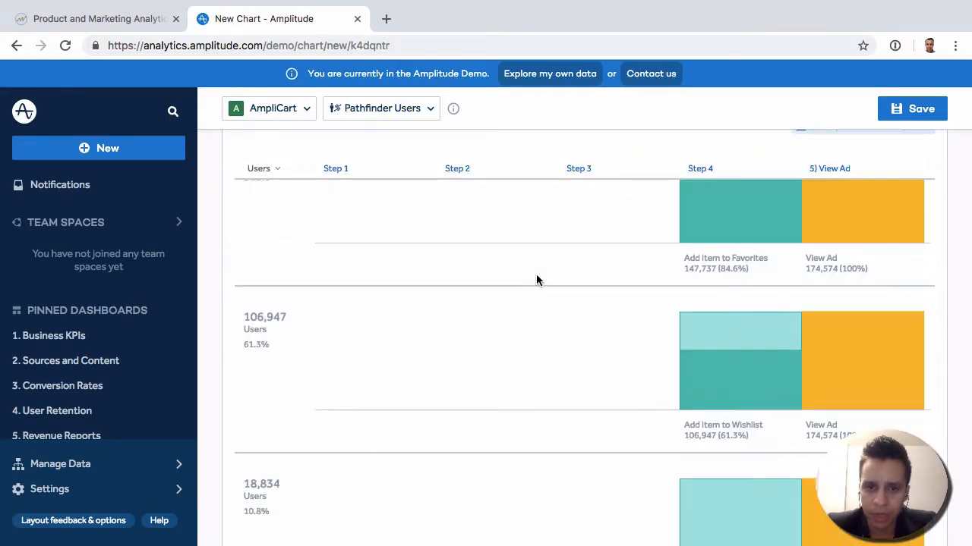
{"action": "scroll", "scroll_direction": "up", "scroll_amount": 3}
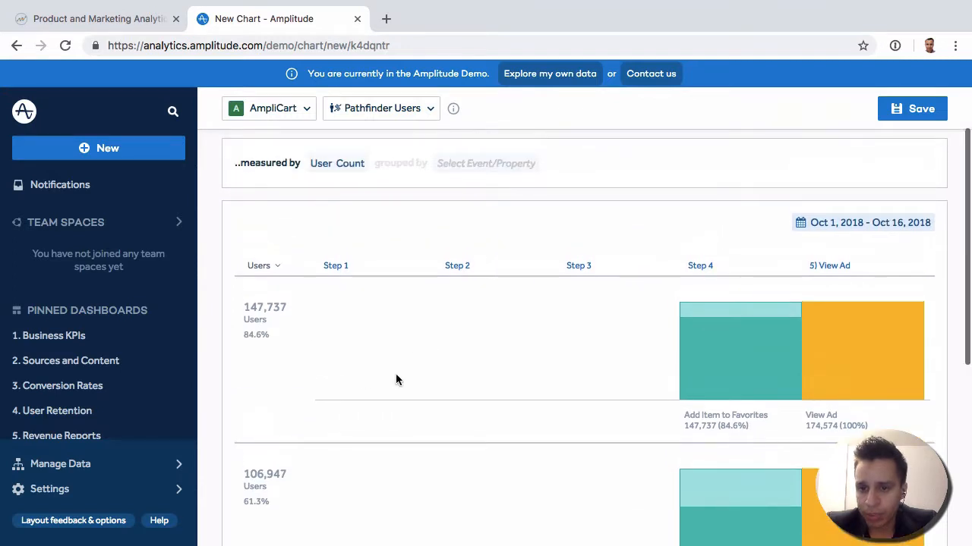
{"action": "mouse_move", "coordinate": [264, 294]}
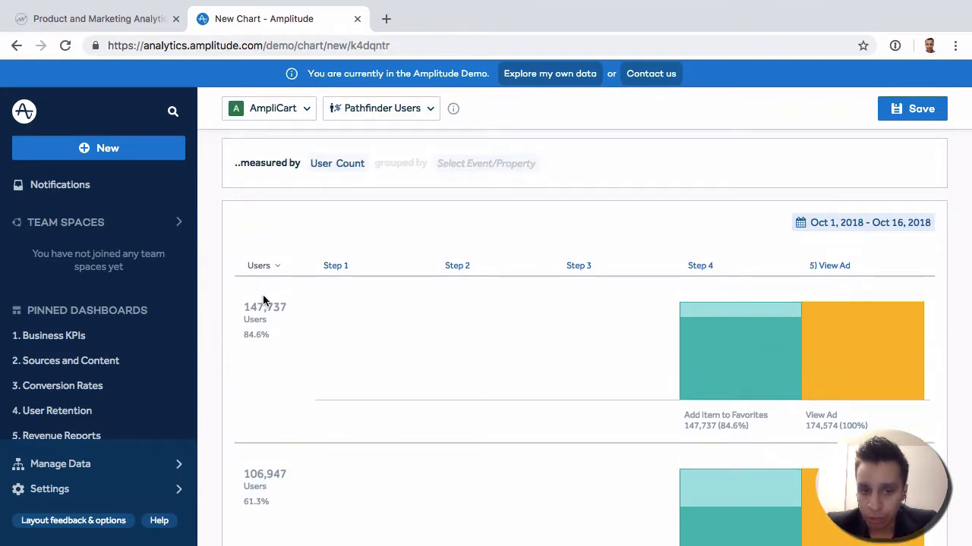
{"action": "mouse_move", "coordinate": [433, 377]}
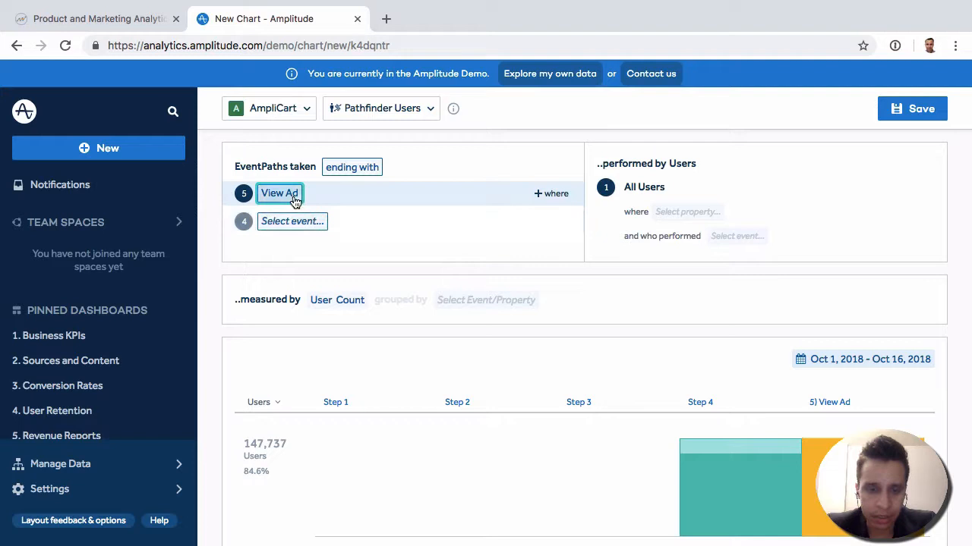
- Set steps 4 and 3 before View Ad to Top Paths
{"action": "left_click", "coordinate": [292, 221]}
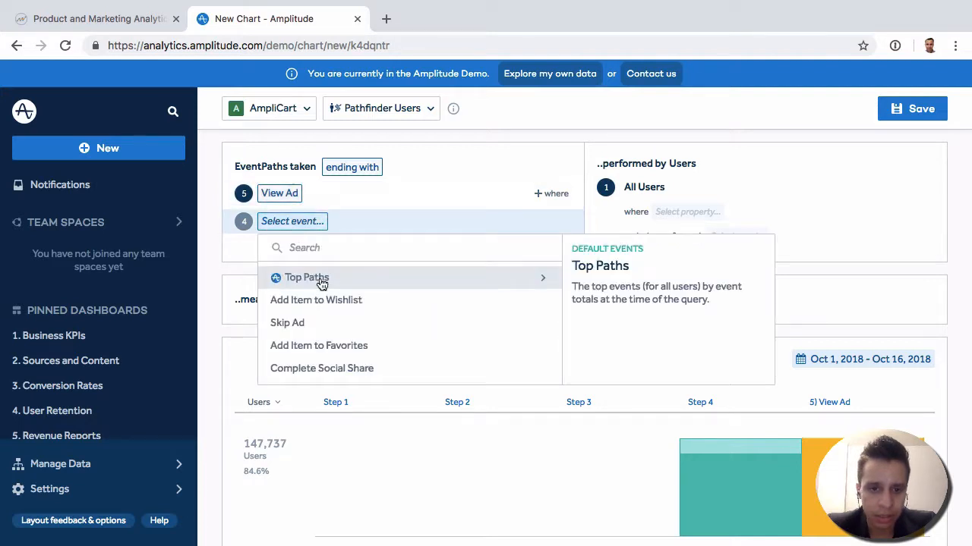
{"action": "left_click", "coordinate": [307, 277]}
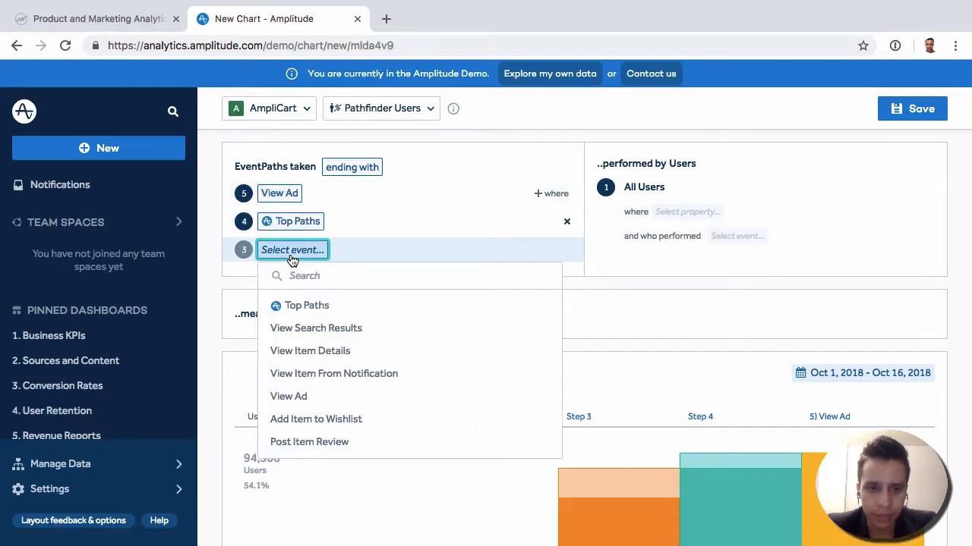
{"action": "left_click", "coordinate": [307, 305]}
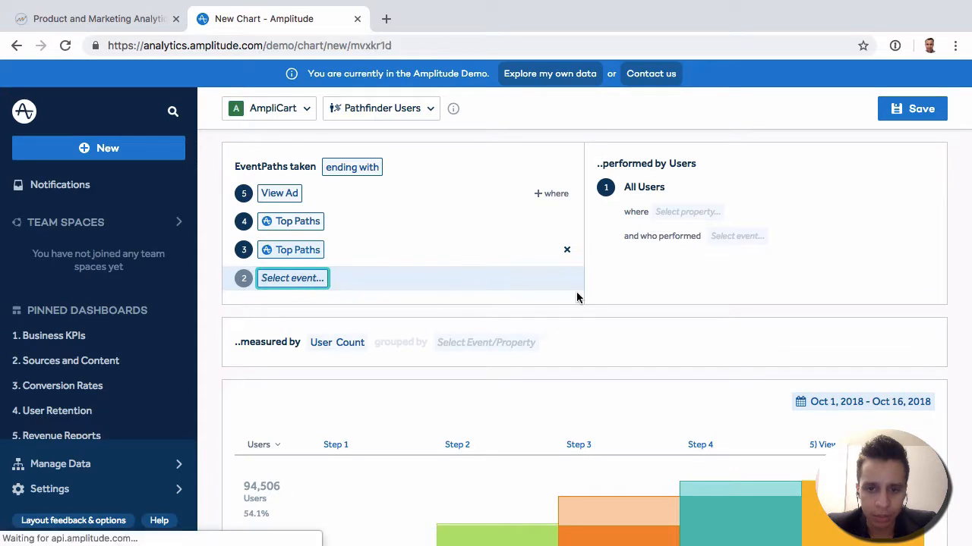
{"action": "scroll", "scroll_direction": "down", "scroll_amount": 3}
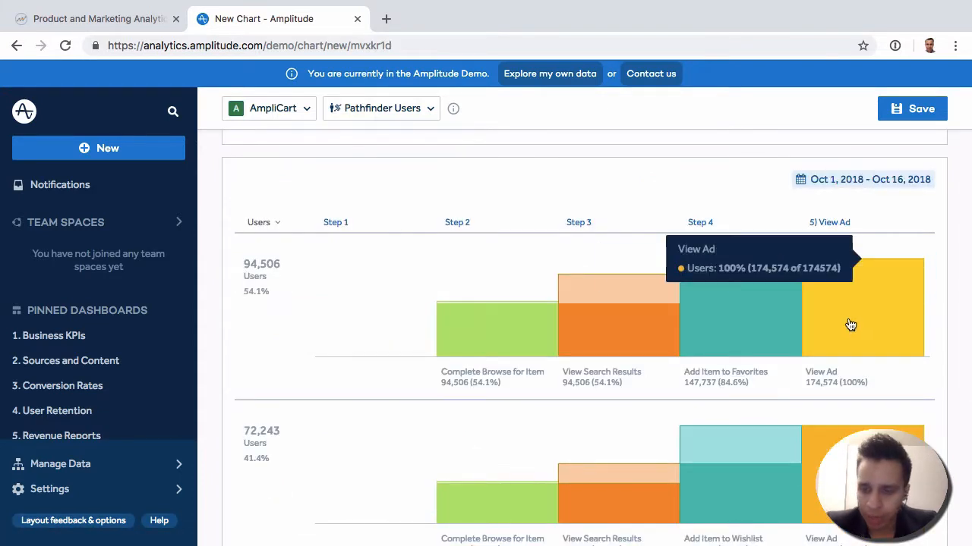
{"action": "mouse_move", "coordinate": [856, 329]}
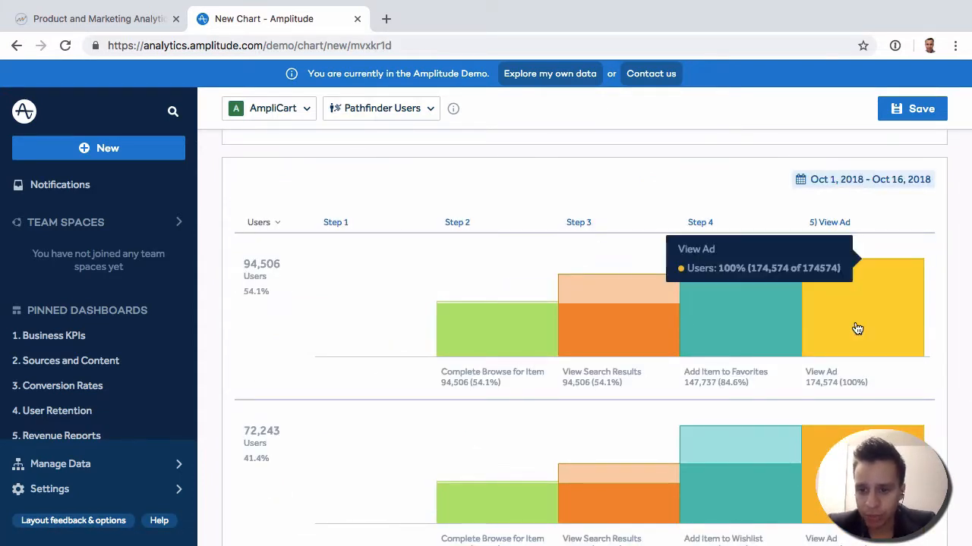
{"action": "mouse_move", "coordinate": [736, 319]}
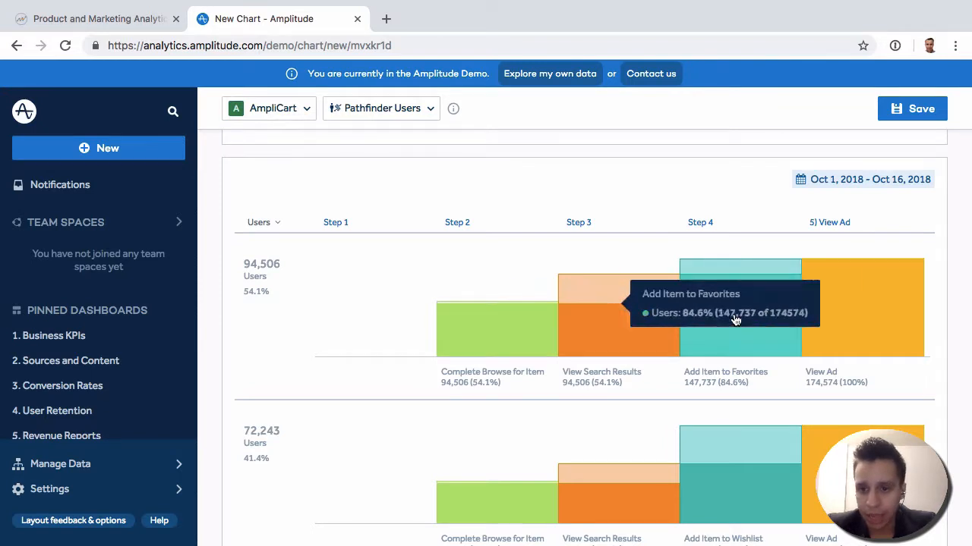
{"action": "mouse_move", "coordinate": [471, 273]}
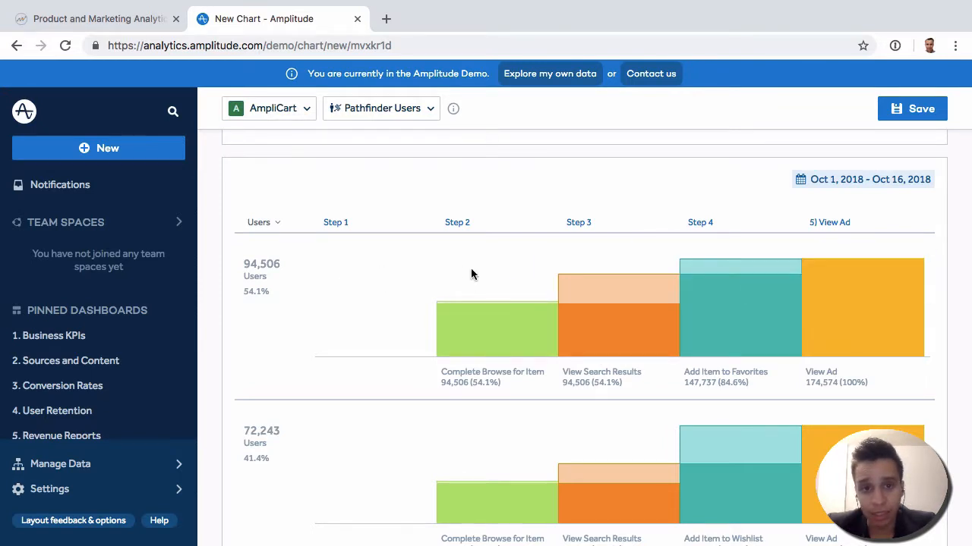
{"action": "mouse_move", "coordinate": [485, 294]}
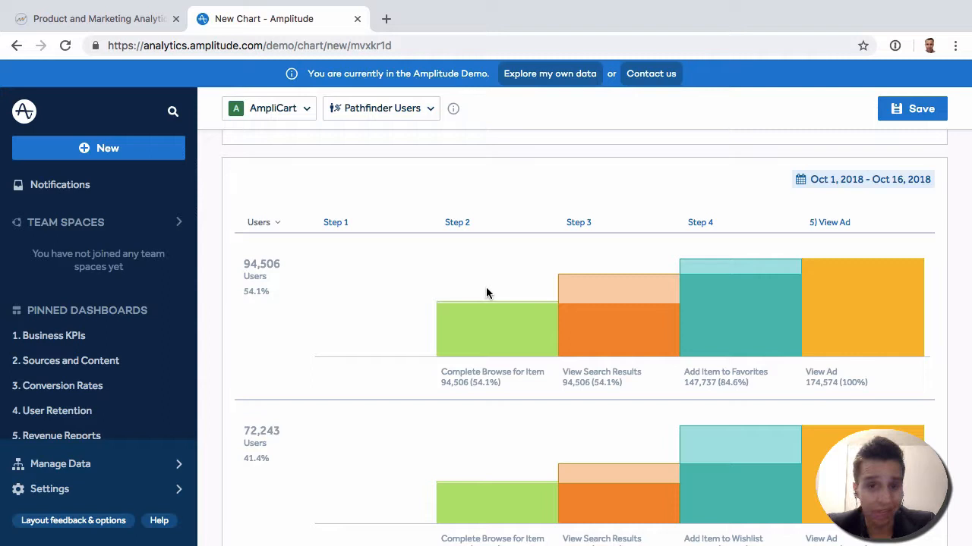
{"action": "mouse_move", "coordinate": [609, 350]}
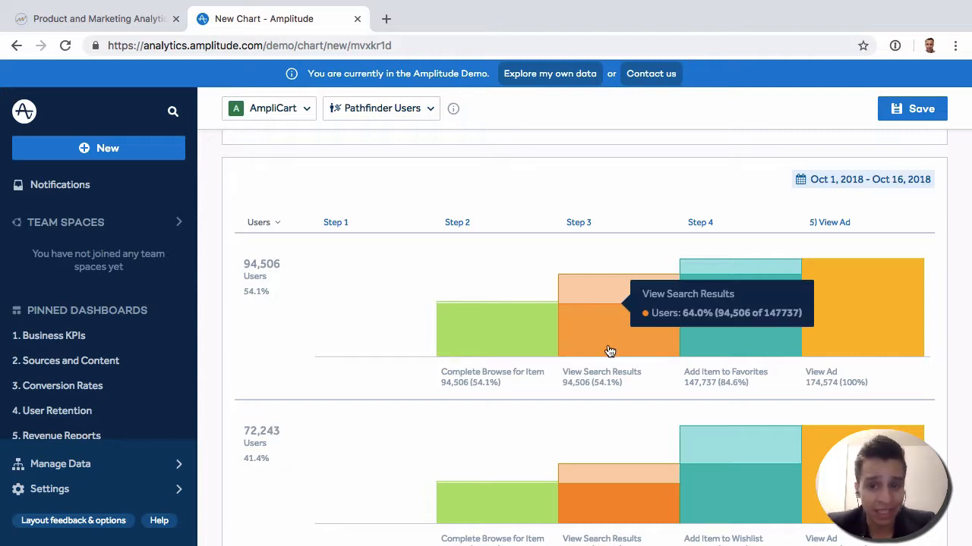
{"action": "mouse_move", "coordinate": [233, 250]}
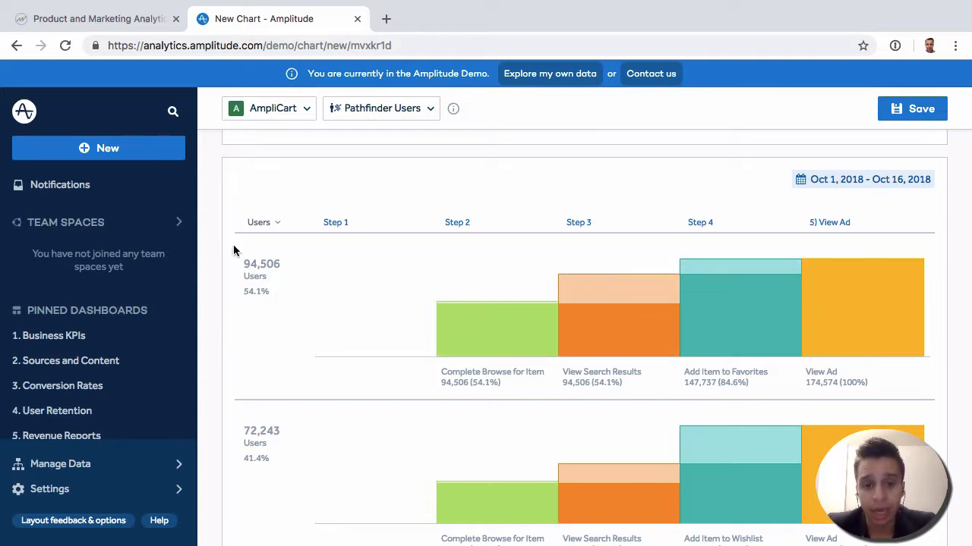
{"action": "mouse_move", "coordinate": [451, 314]}
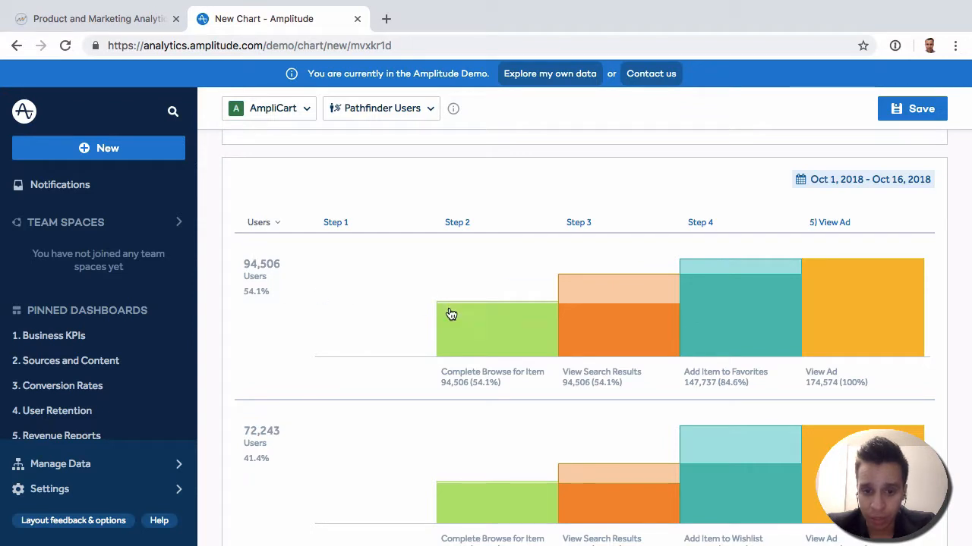
{"action": "mouse_move", "coordinate": [627, 339]}
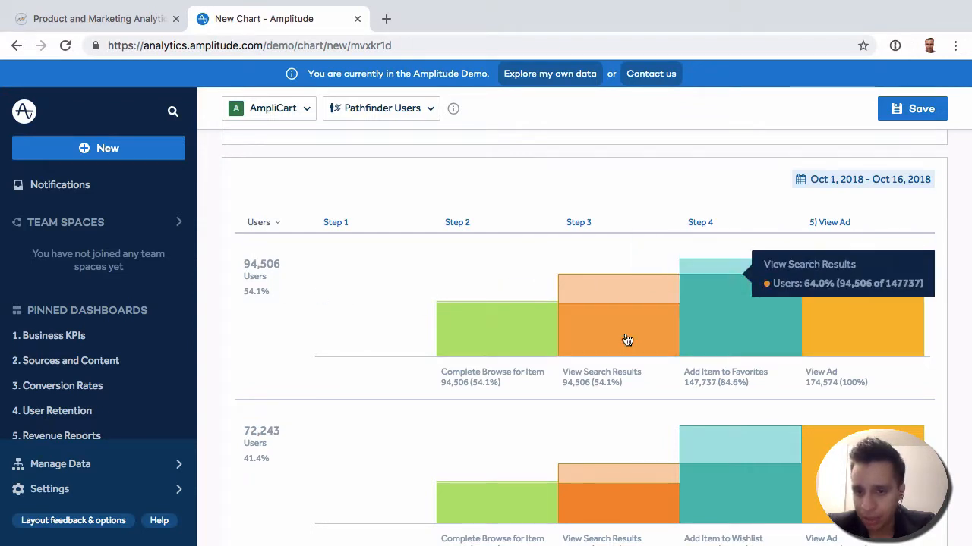
{"action": "mouse_move", "coordinate": [776, 325]}
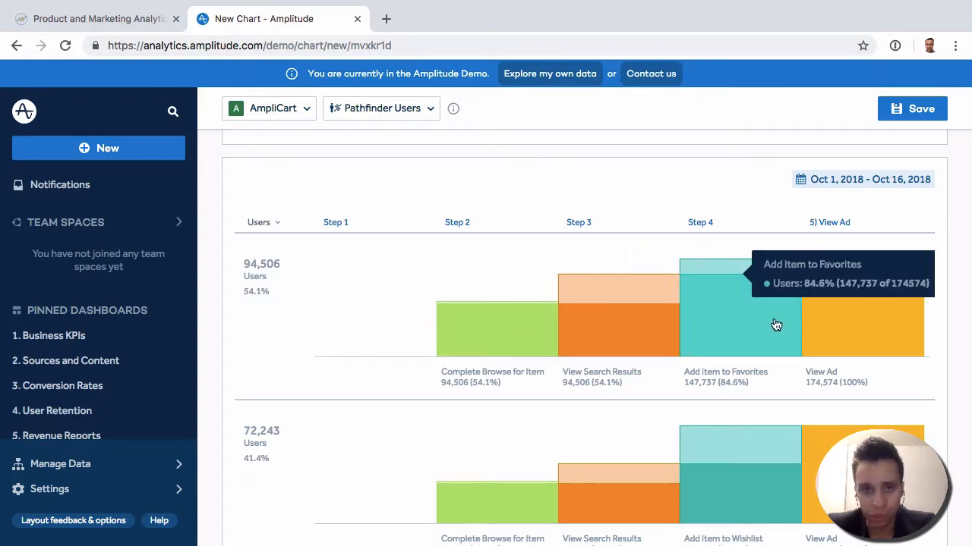
{"action": "scroll", "scroll_direction": "down", "scroll_amount": 3}
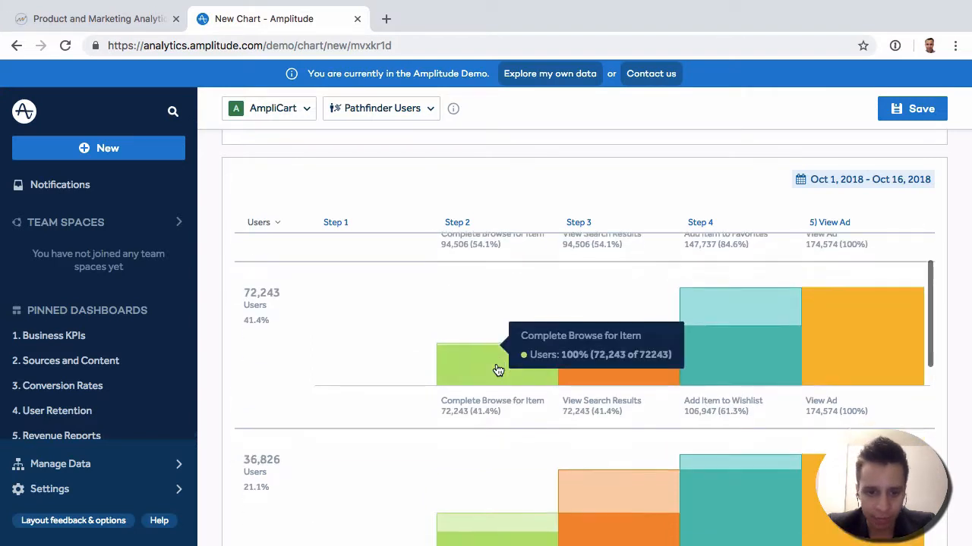
{"action": "scroll", "scroll_direction": "down", "scroll_amount": 3}
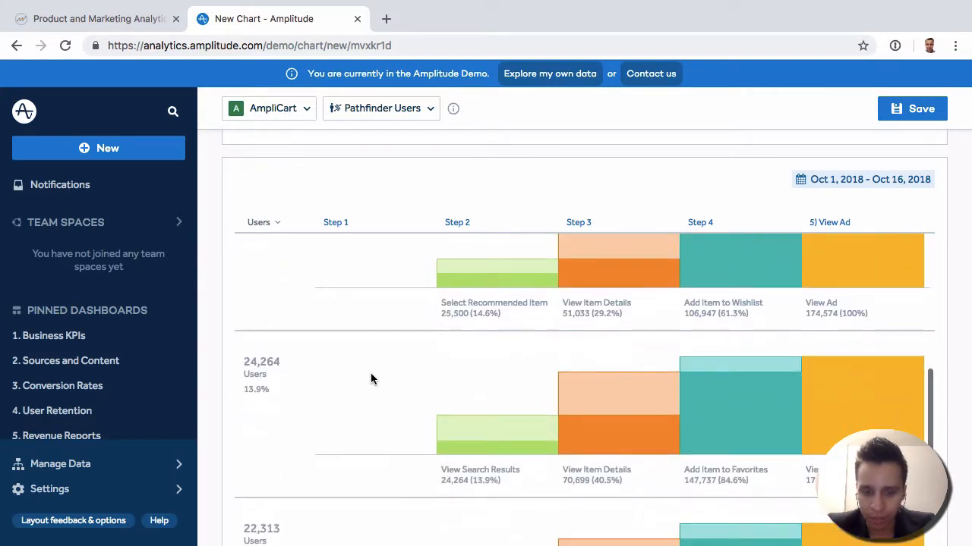
{"action": "scroll", "scroll_direction": "down", "scroll_amount": 3}
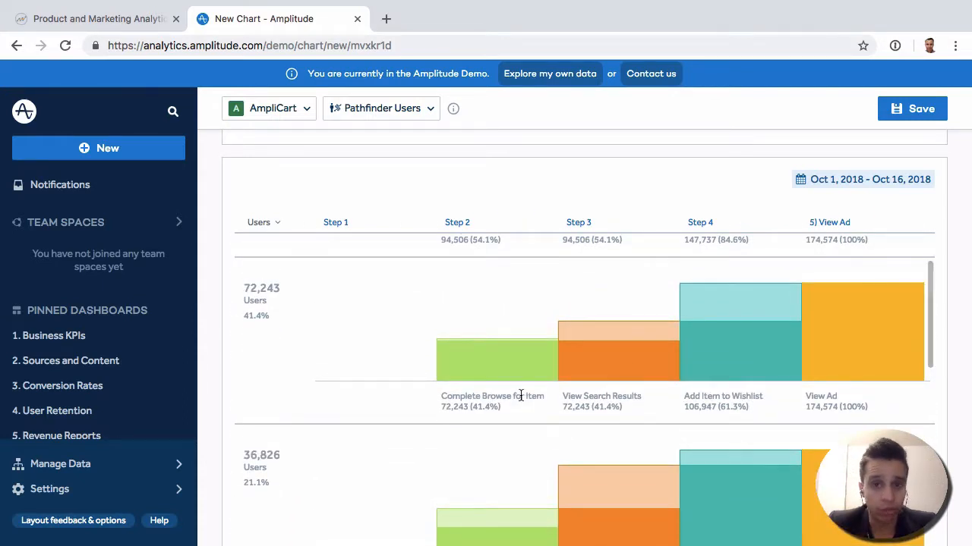
{"action": "mouse_move", "coordinate": [522, 400]}
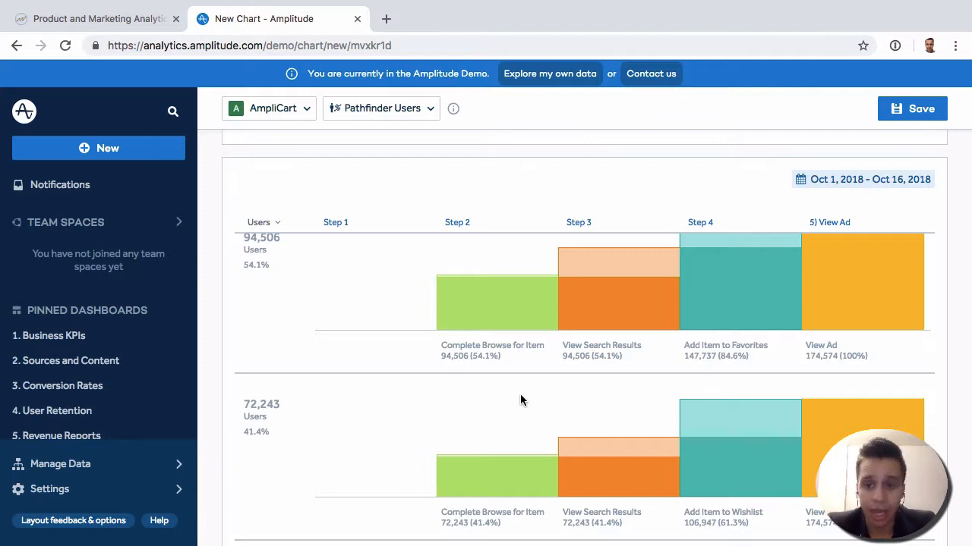
{"action": "scroll", "scroll_direction": "down", "scroll_amount": 3}
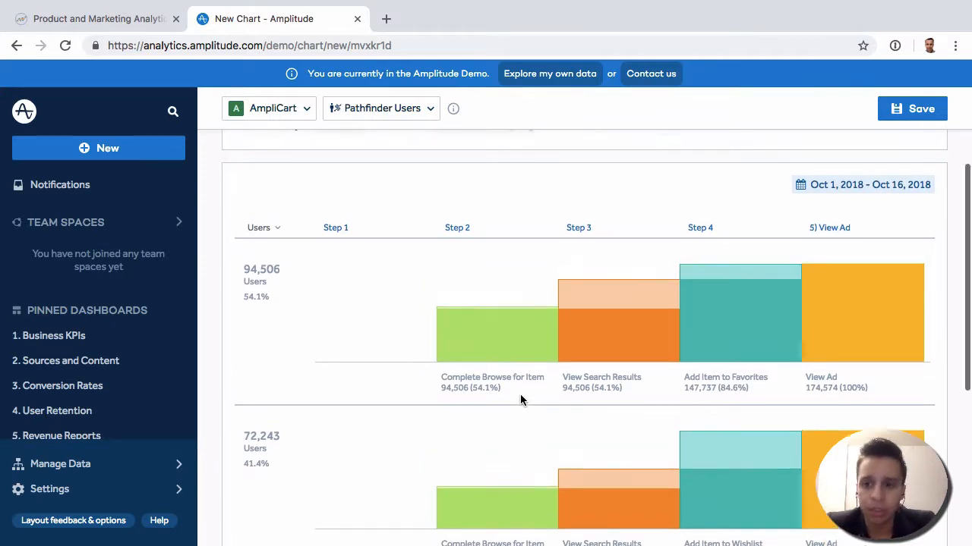
{"action": "scroll", "scroll_direction": "up", "scroll_amount": 3}
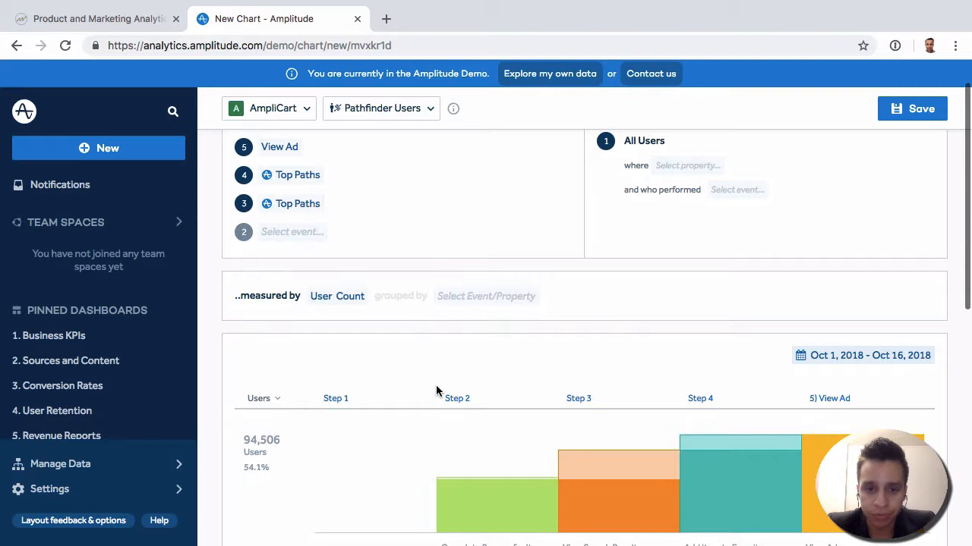
- Keep the chart measured by User Count and review the single-event paths before View Ad
{"action": "left_click", "coordinate": [337, 296]}
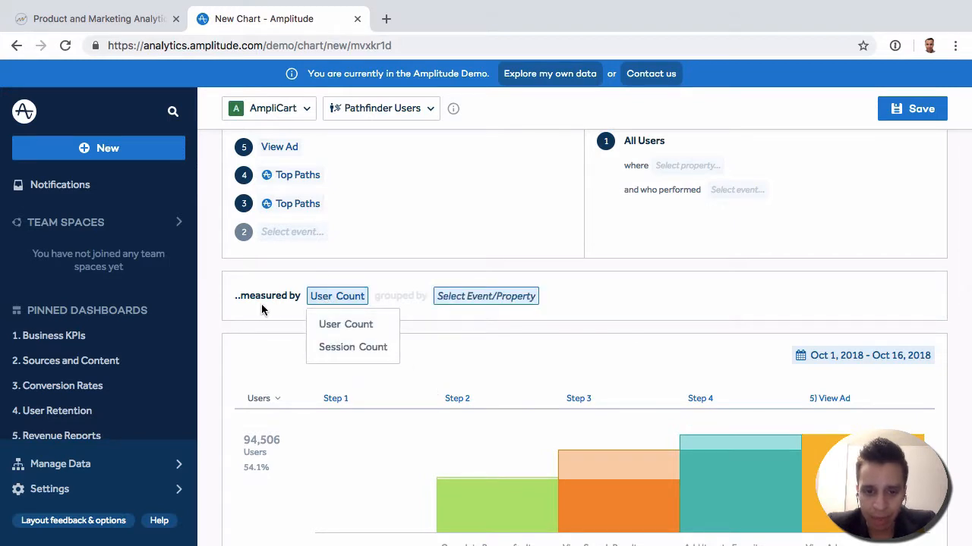
{"action": "left_click", "coordinate": [346, 324]}
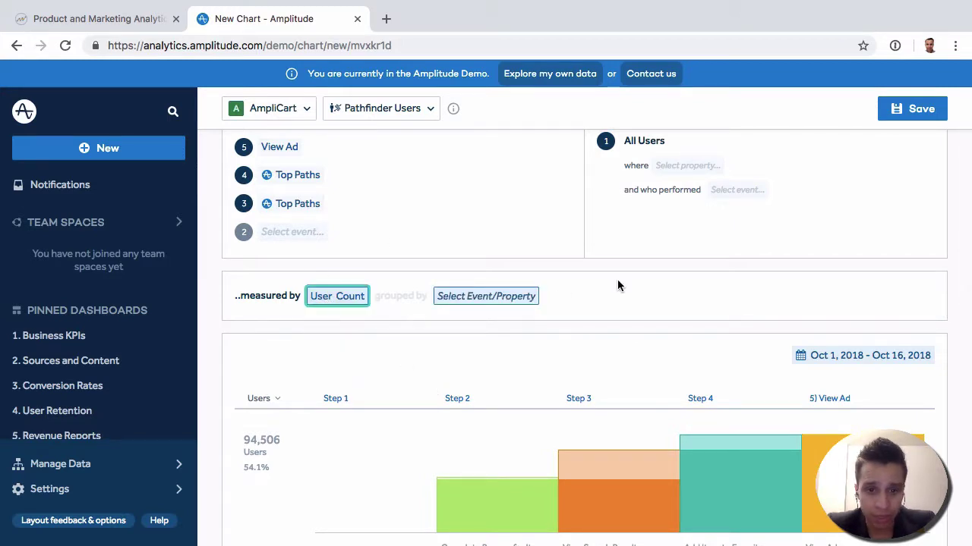
{"action": "scroll", "scroll_direction": "down", "scroll_amount": 3}
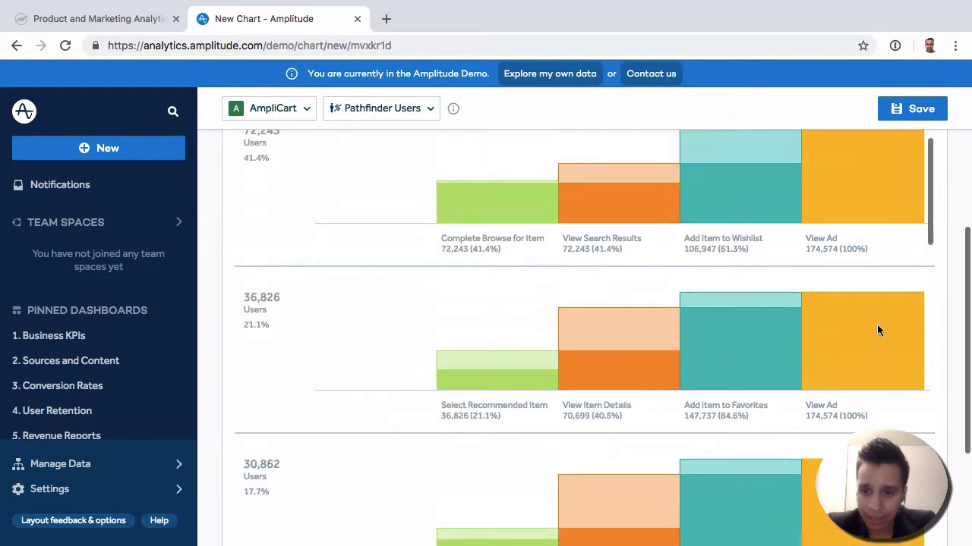
{"action": "scroll", "scroll_direction": "down", "scroll_amount": 3}
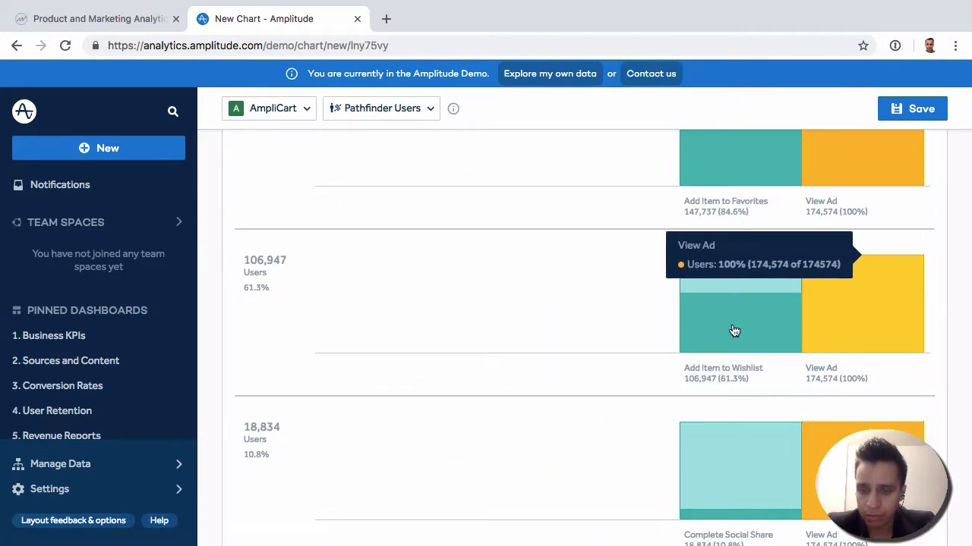
- Set step 4 to Top Paths and review the two-event paths, e.g., View Search Results (54.1%)
{"action": "left_click", "coordinate": [293, 221]}
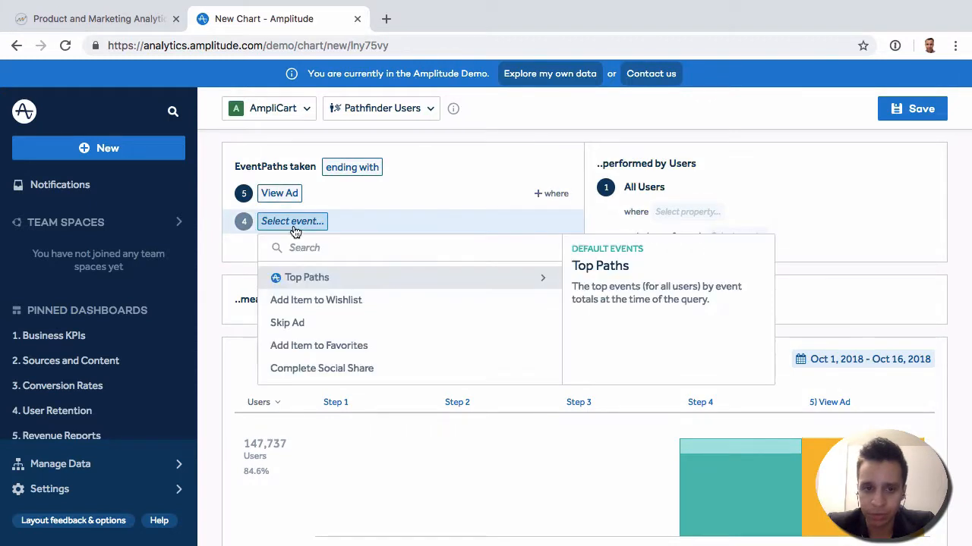
{"action": "left_click", "coordinate": [307, 277]}
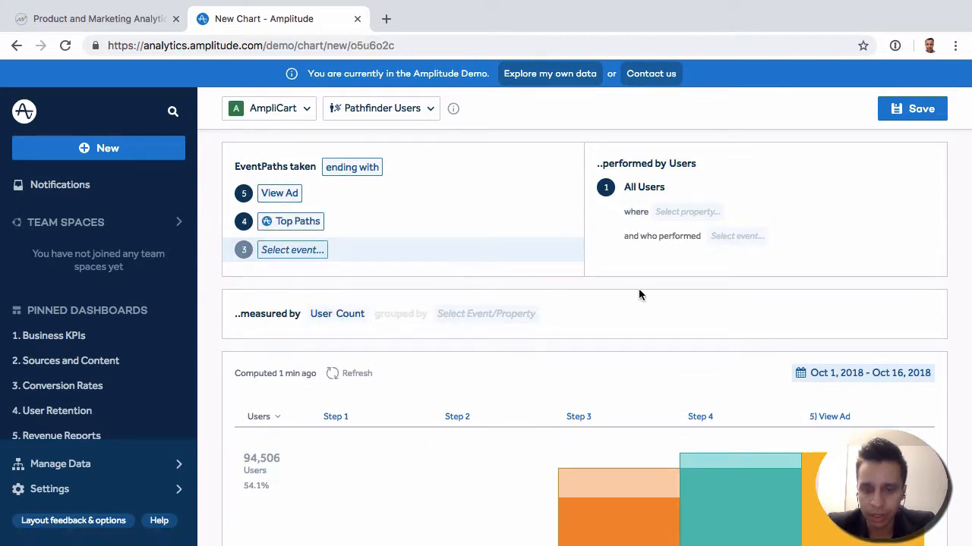
{"action": "scroll", "scroll_direction": "down", "scroll_amount": 3}
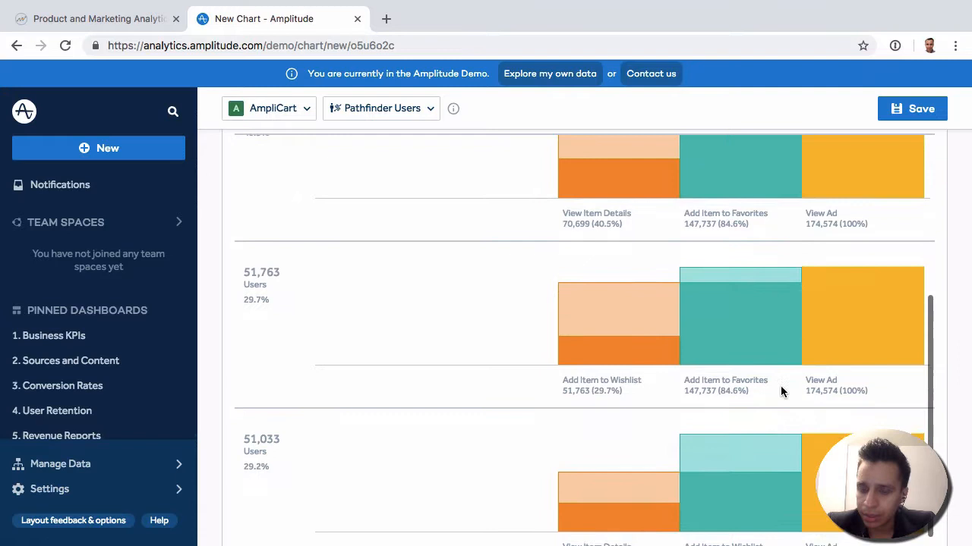
{"action": "scroll", "scroll_direction": "up", "scroll_amount": 3}
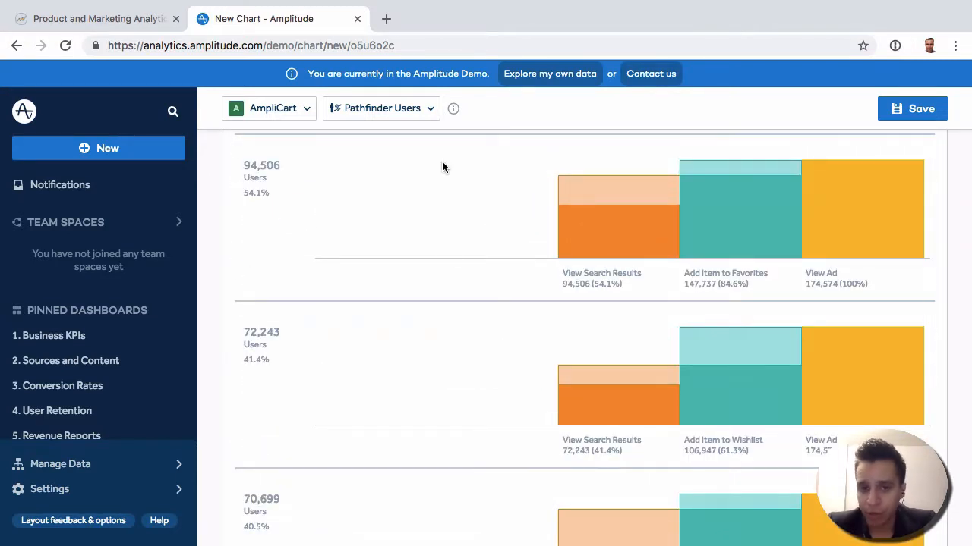
{"action": "scroll", "scroll_direction": "up", "scroll_amount": 3}
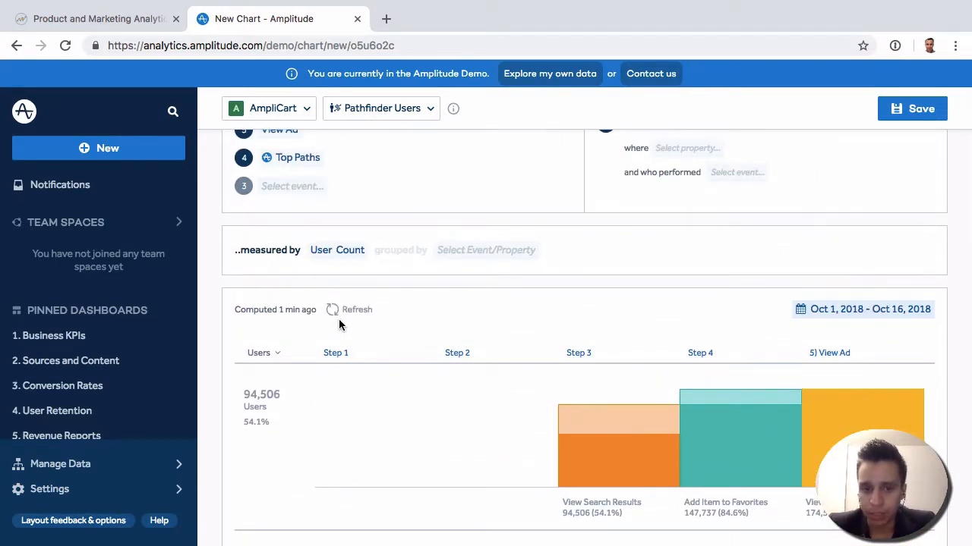
{"action": "mouse_move", "coordinate": [655, 349]}
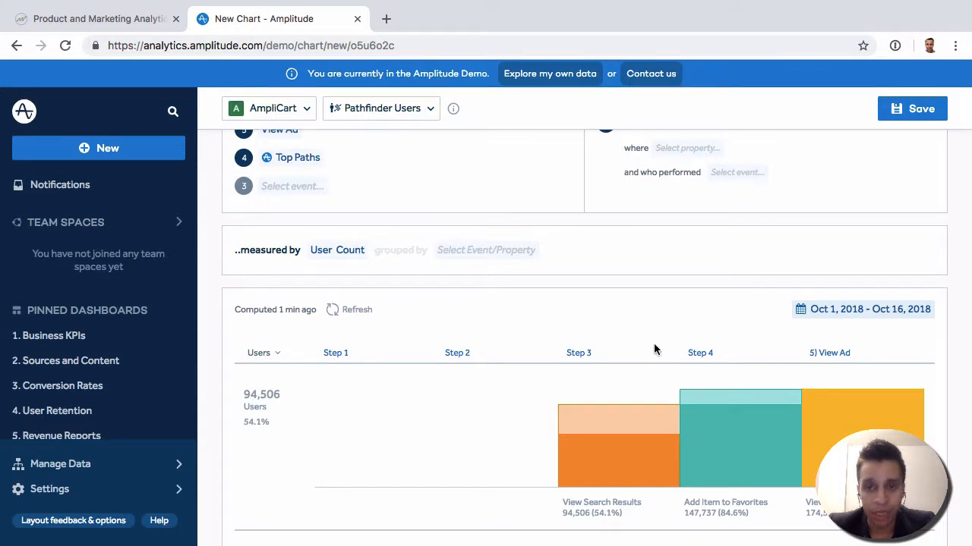
{"action": "mouse_move", "coordinate": [650, 353]}
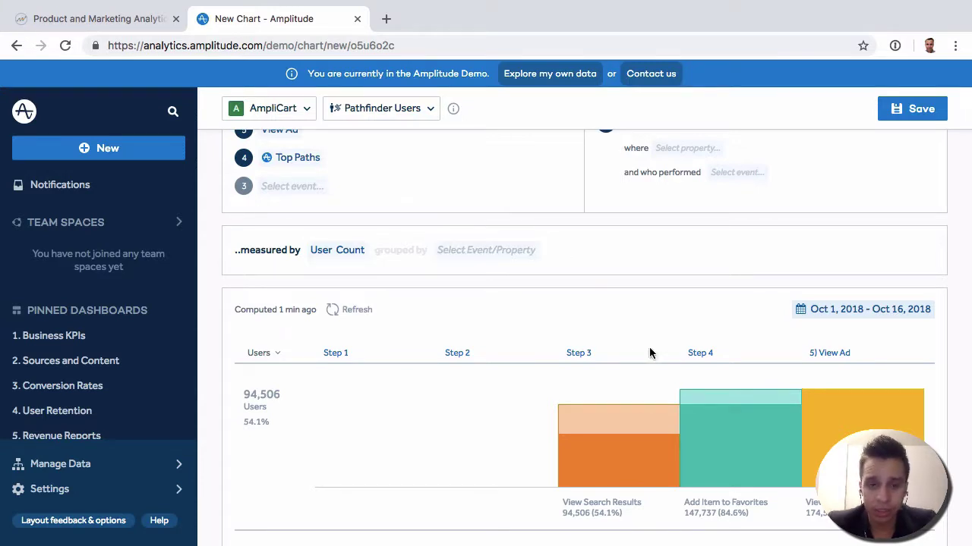
{"action": "mouse_move", "coordinate": [434, 334]}
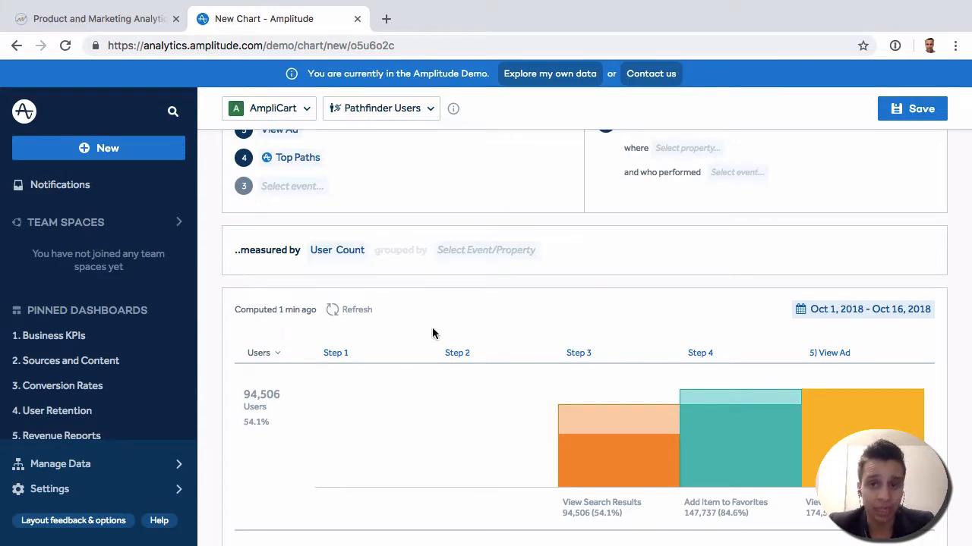